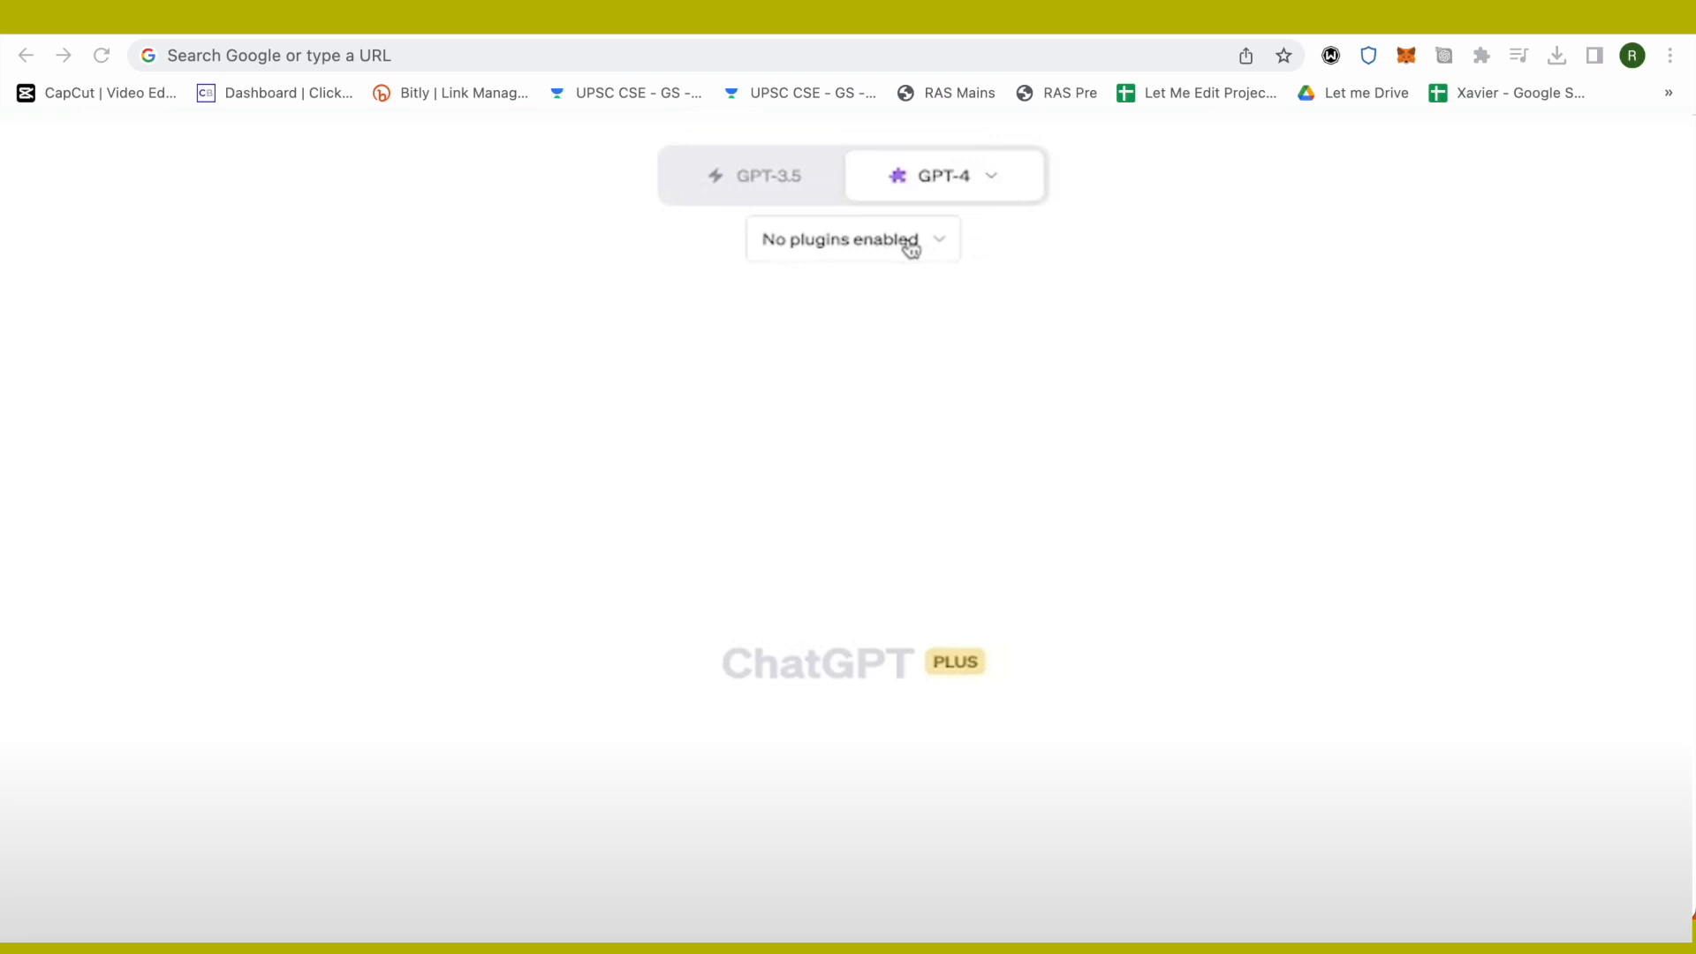
Open the Plugin store from the plugins dropdown and acknowledge the About plugins notice
left_click(853, 240)
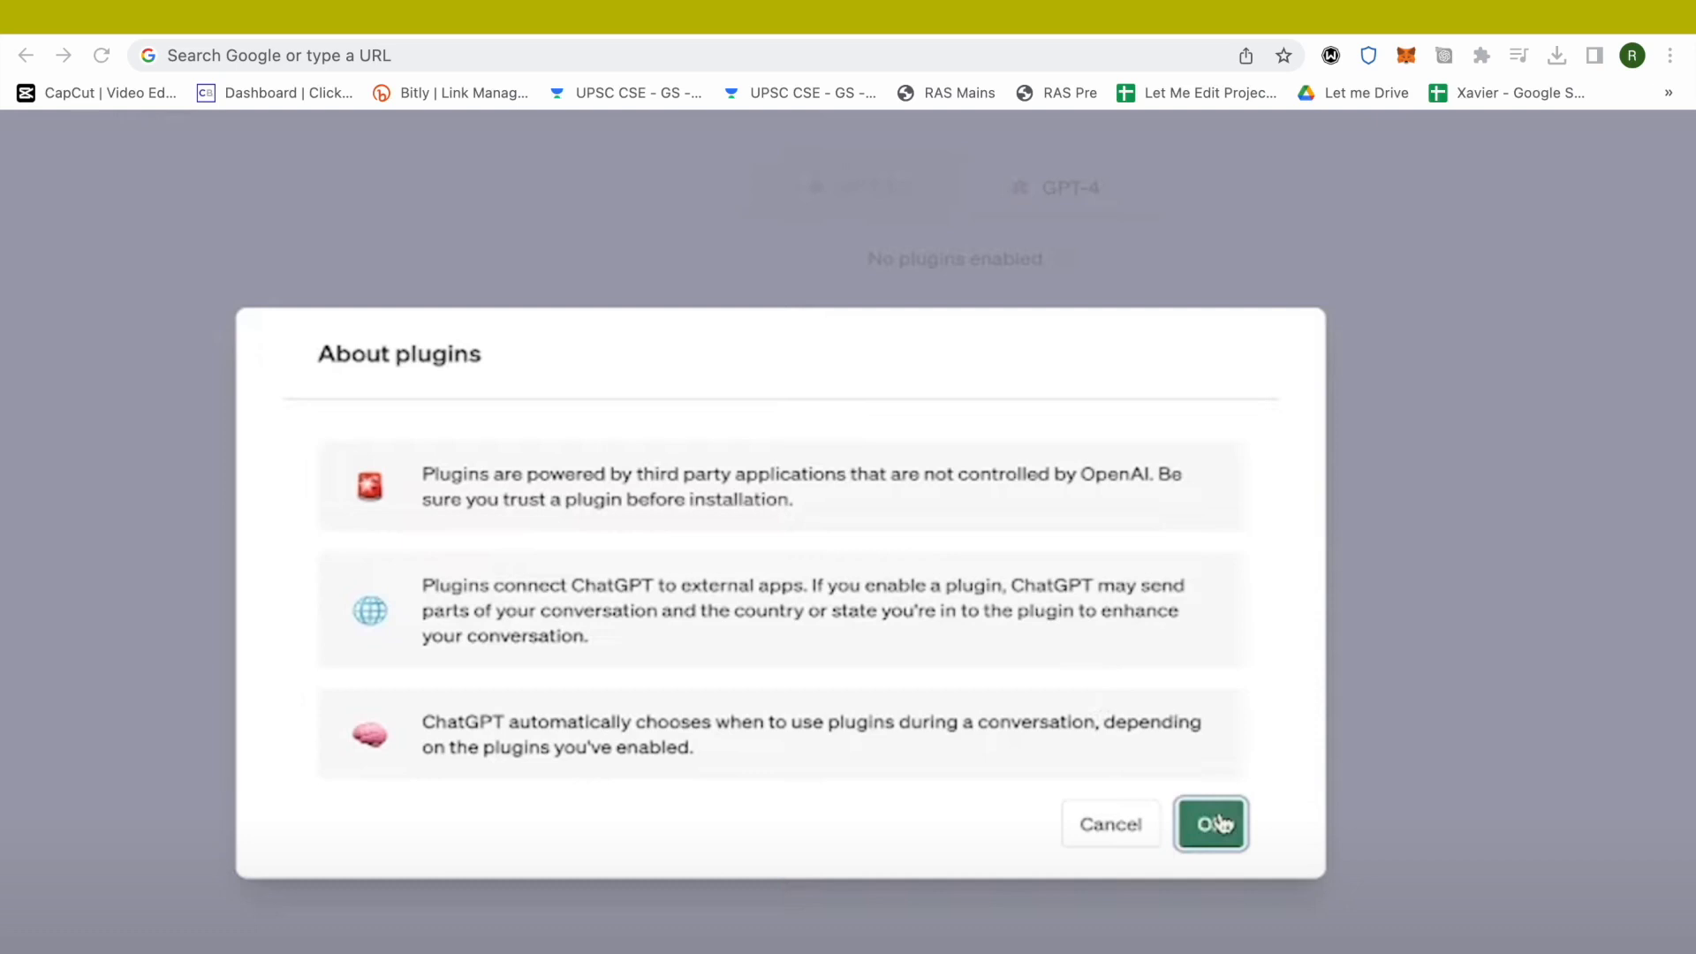
left_click(1210, 824)
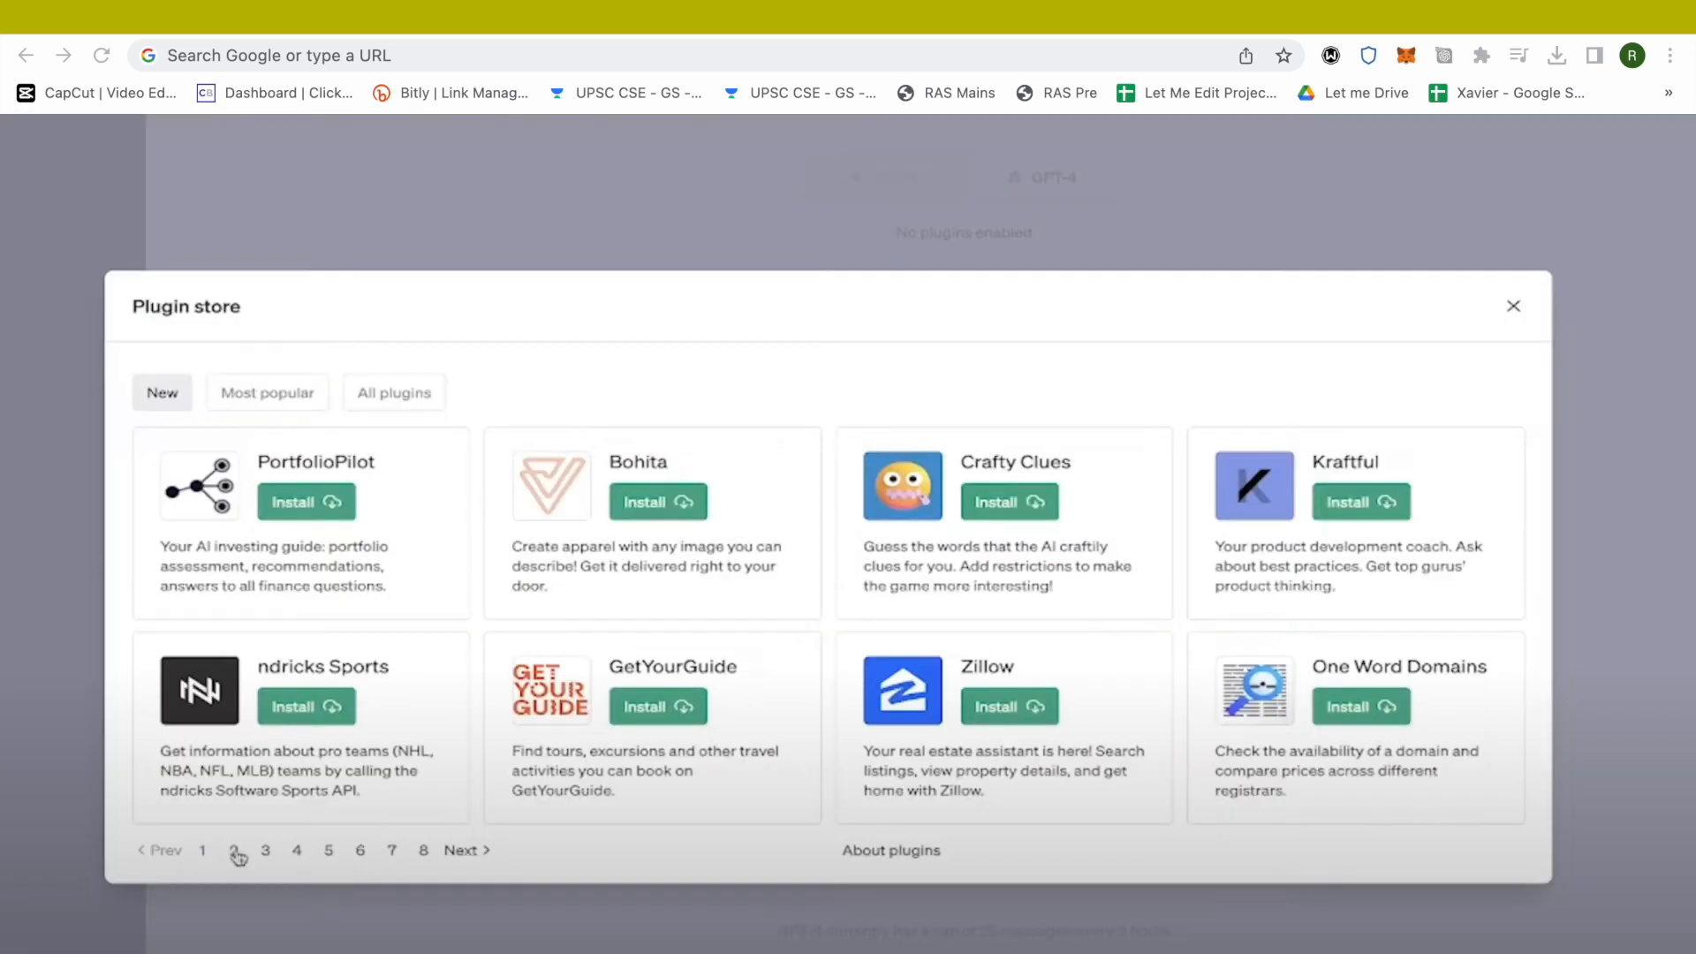